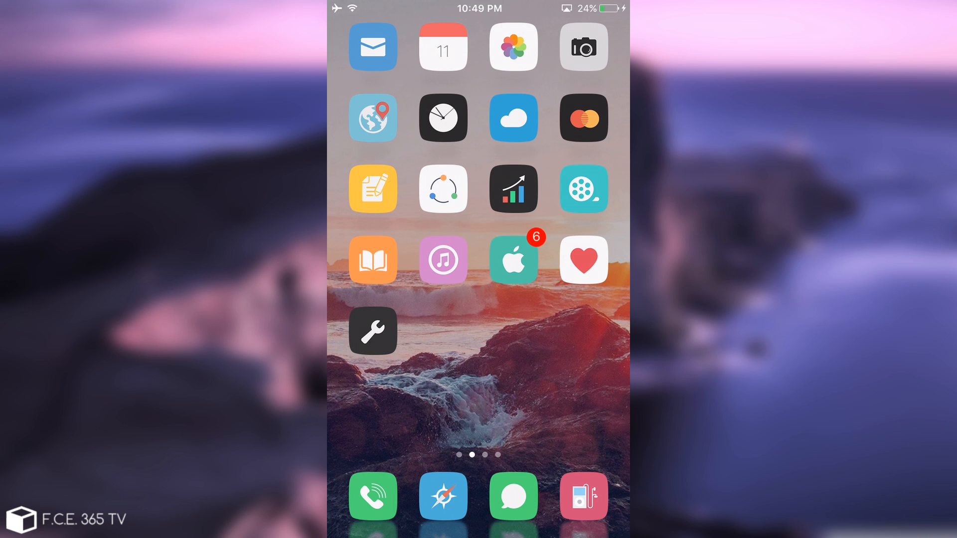
# Step: Swipe to the Home Screen page holding Cydia and launch it to its Home page
pyautogui.hscroll(-3)
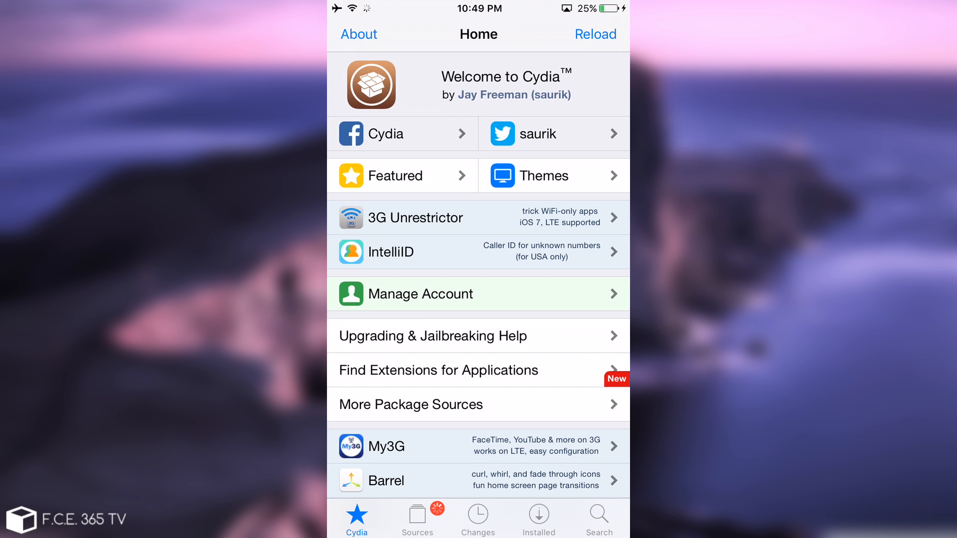
# Step: Go to Sources and enter the Matchstic repository to see its section list
pyautogui.click(595, 33)
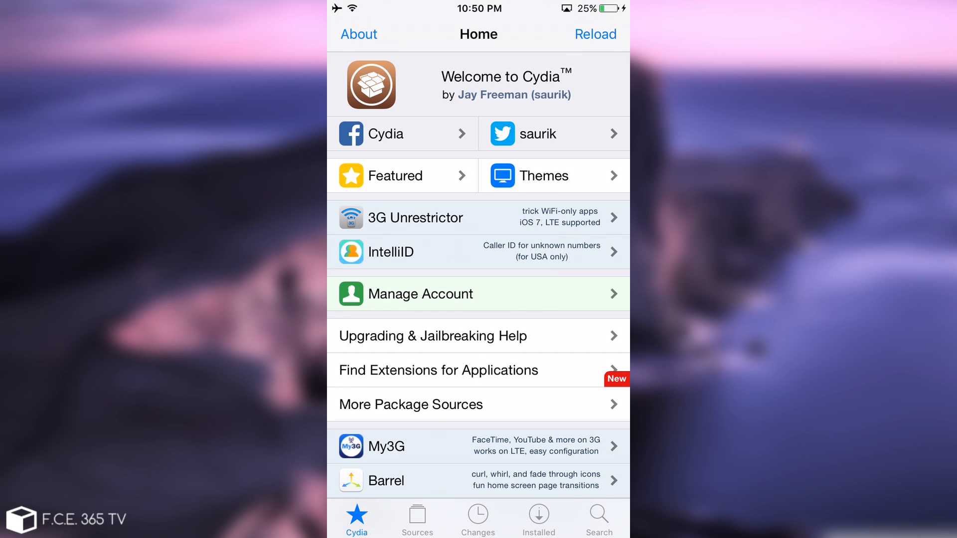
pyautogui.click(417, 518)
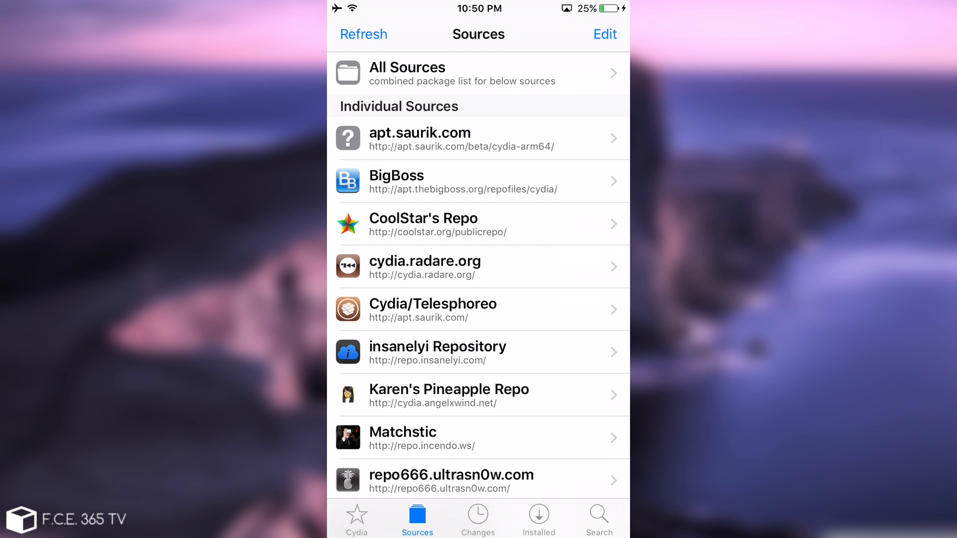
pyautogui.click(478, 438)
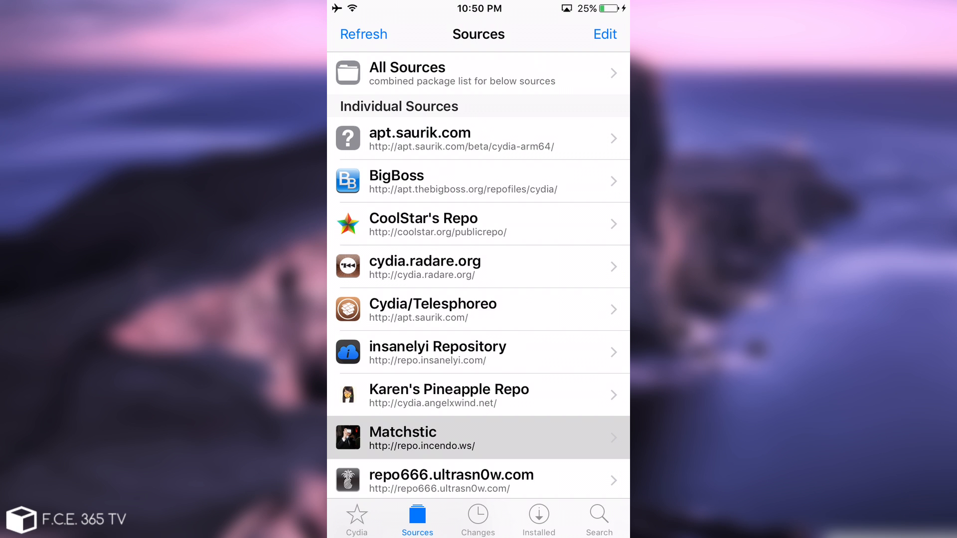
pyautogui.click(478, 438)
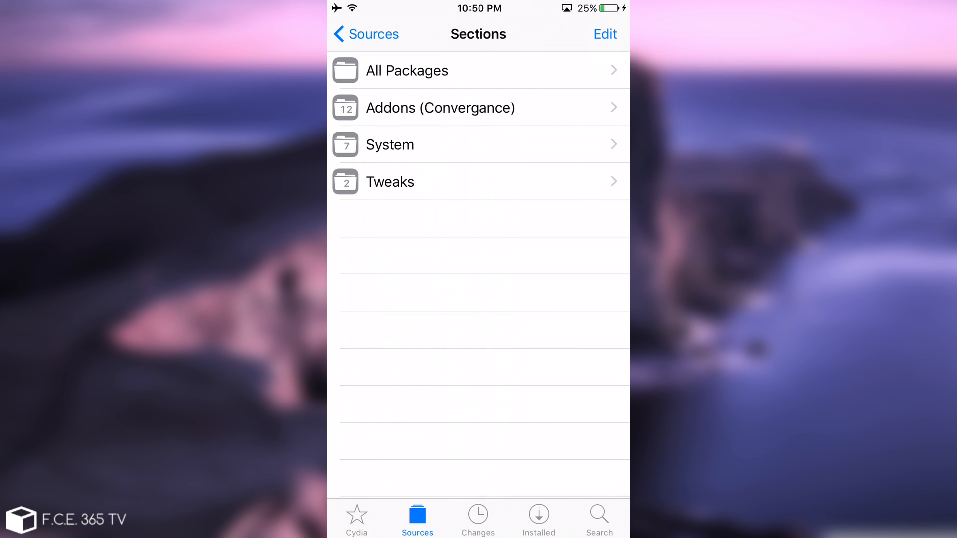
# Step: List All Packages in Matchstic and bring up Extender: Reloaded 0.3.2 details, shown as supported
pyautogui.click(407, 71)
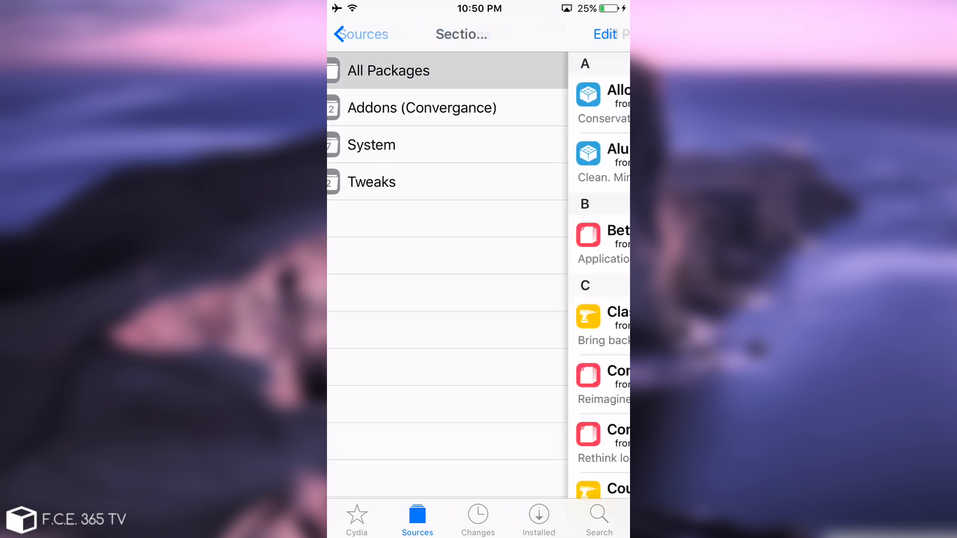
pyautogui.click(388, 70)
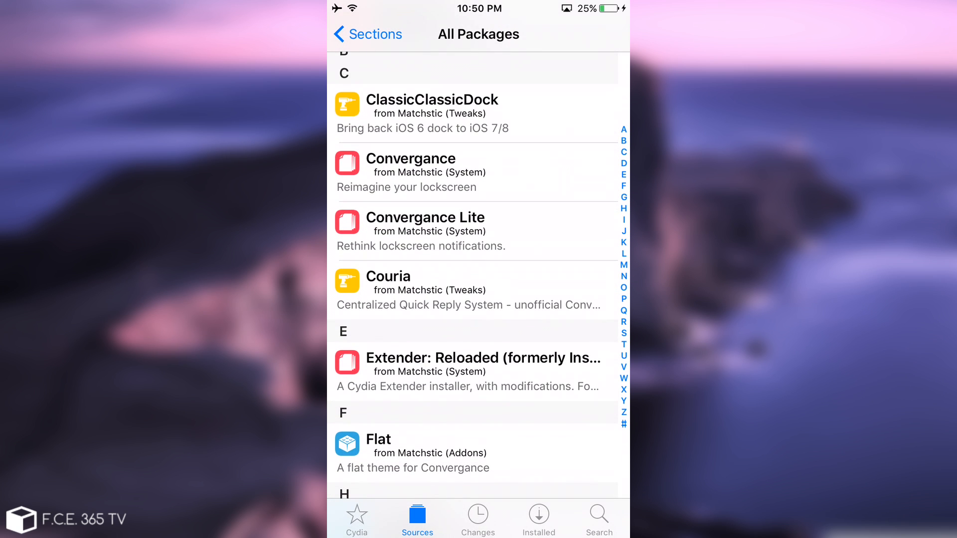
pyautogui.click(482, 372)
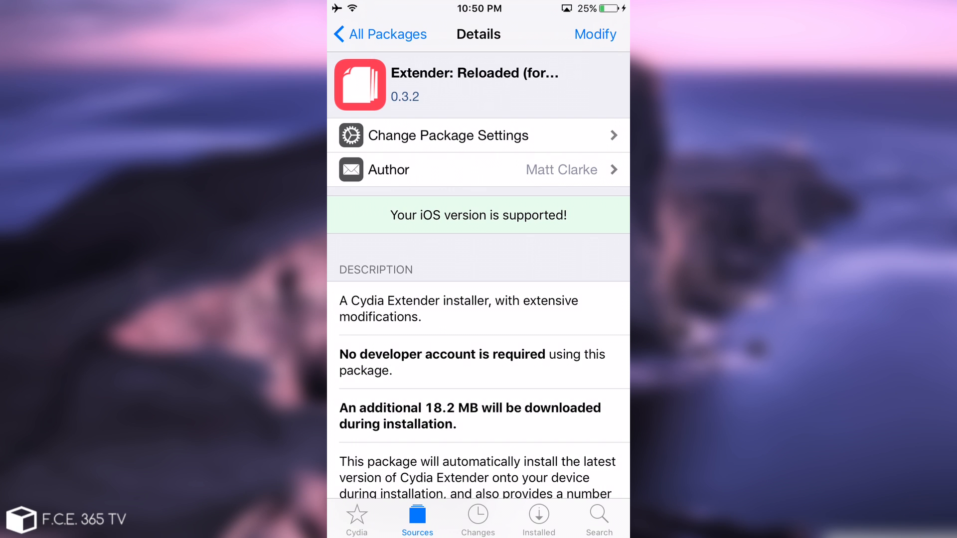
pyautogui.scroll(-3)
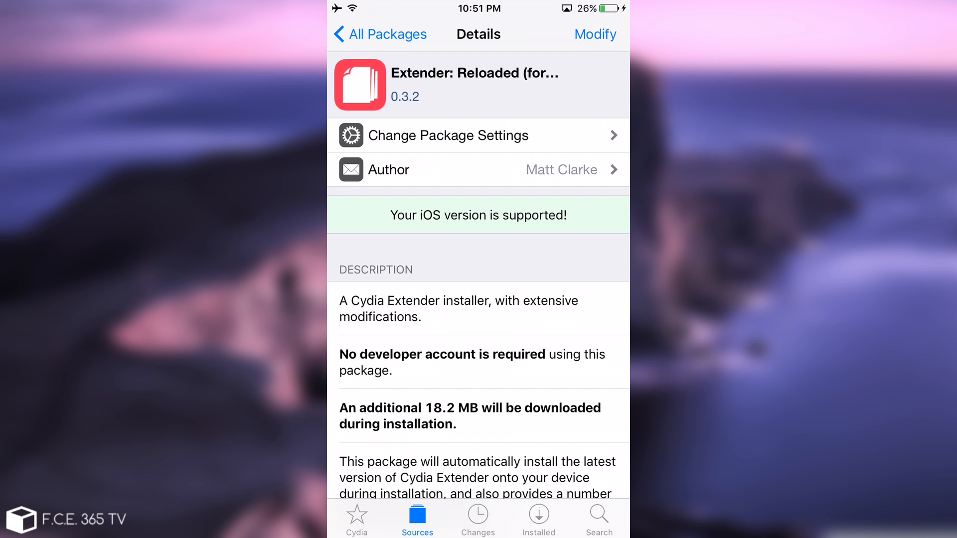
pyautogui.click(595, 34)
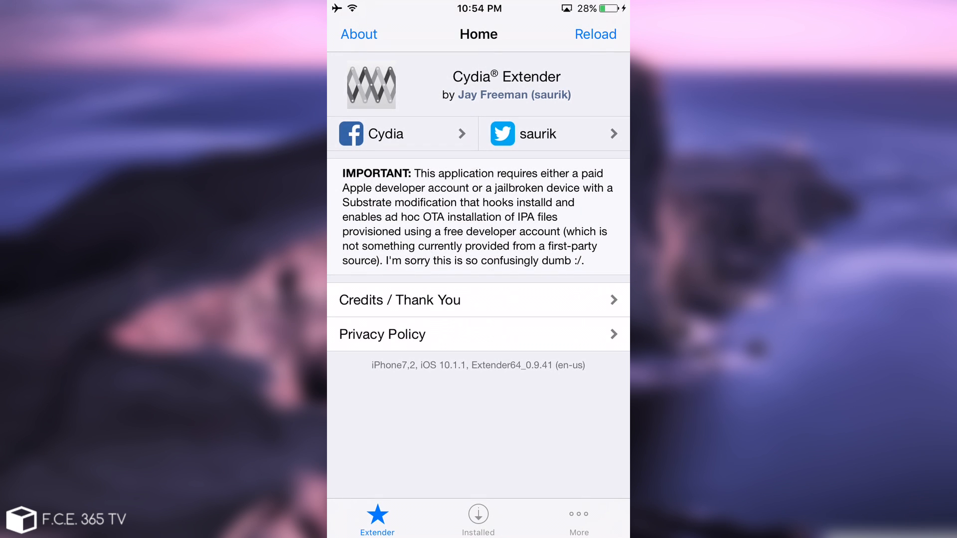
# Step: Show Extender's Installed list with yalu102, last signed 26 minutes ago
pyautogui.click(478, 519)
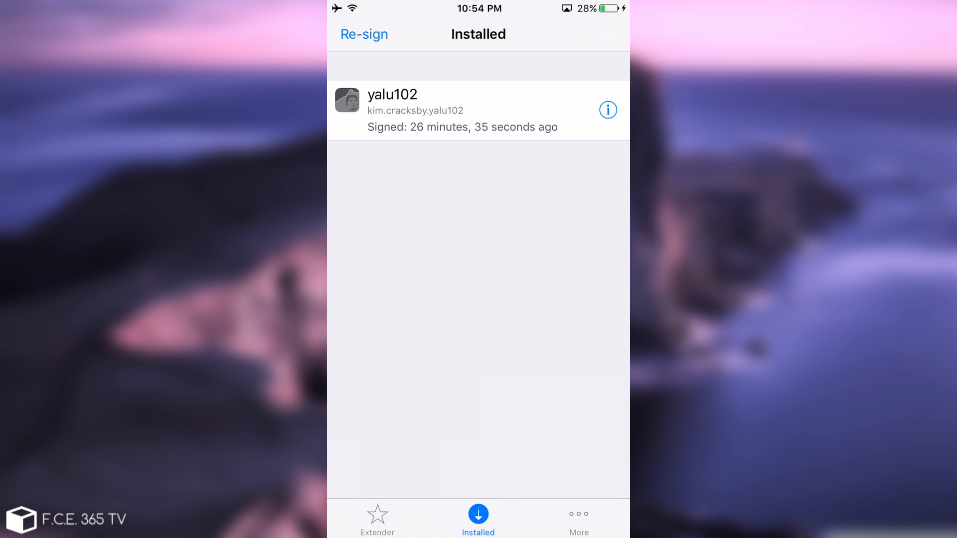
# Step: In More, sign in with the Apple ID and enable automatic re-signing at 5 days left
pyautogui.click(577, 525)
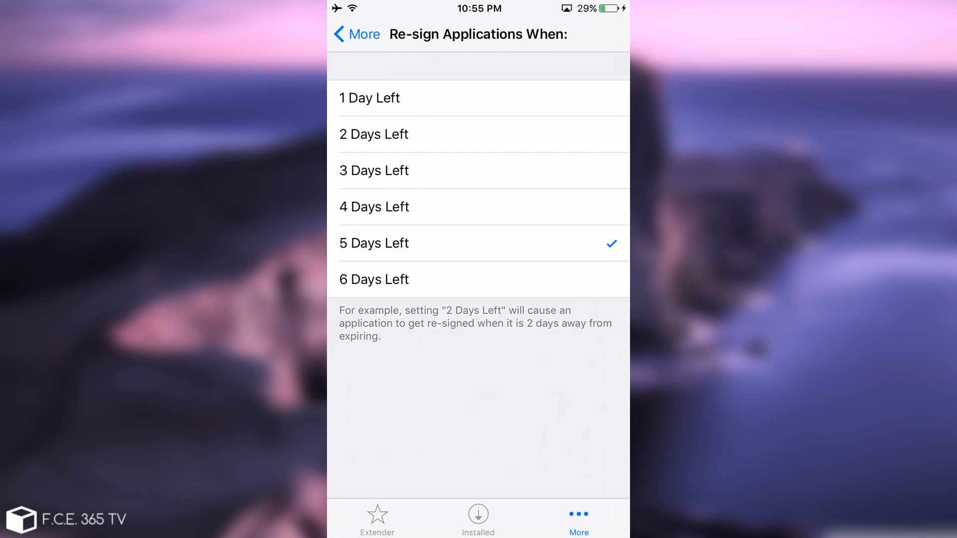
pyautogui.click(356, 33)
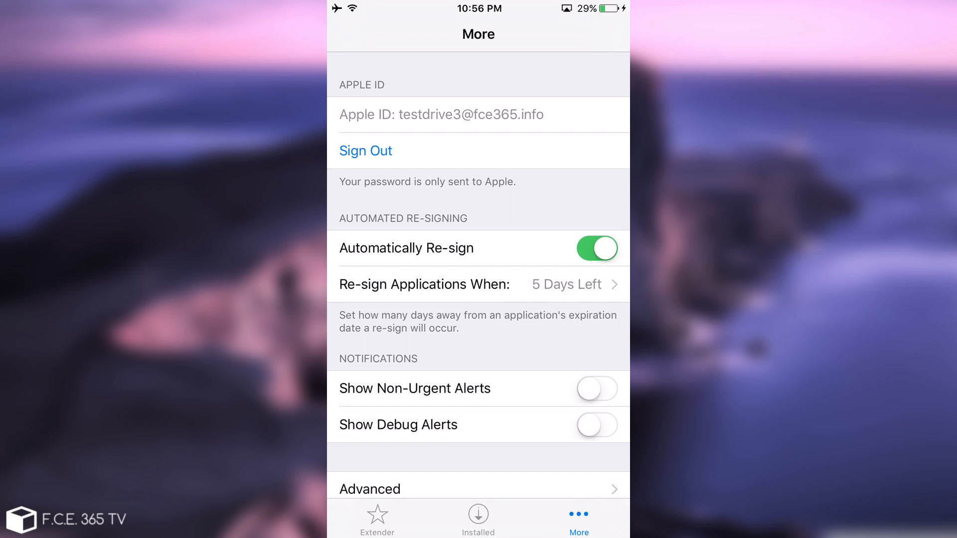
# Step: Re-sign the installed apps, which fails with an existing iOS Development certificate error
pyautogui.click(478, 519)
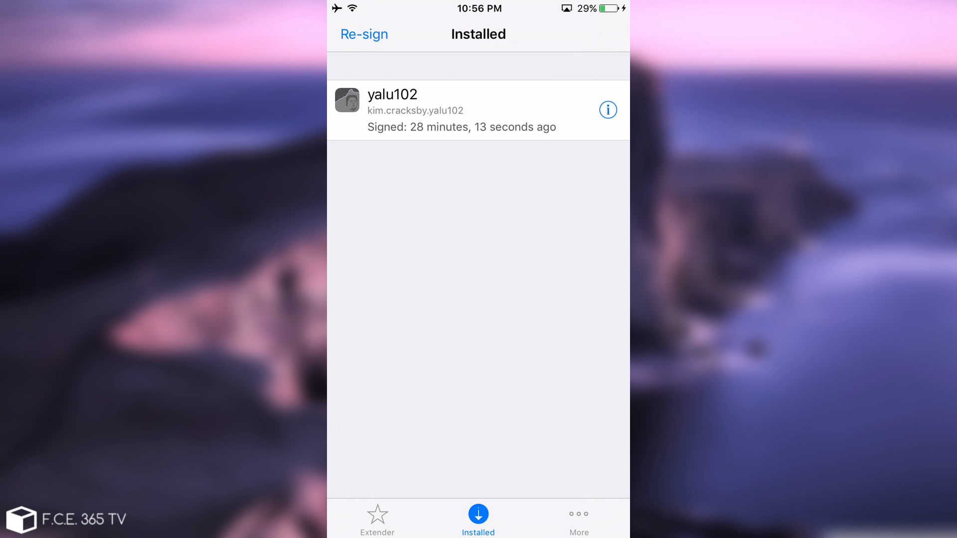
pyautogui.click(376, 518)
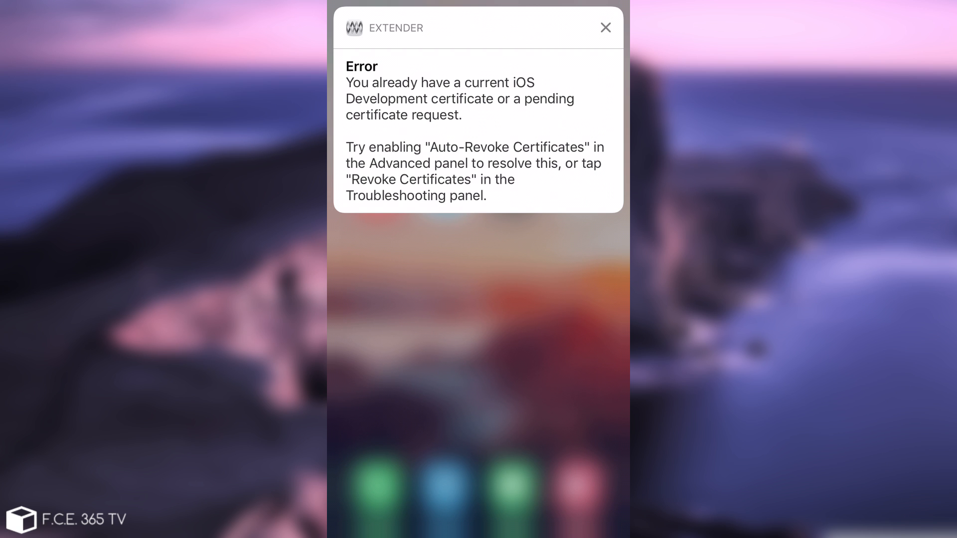
# Step: Dismiss the error and revoke the developer certificates via More > Troubleshooting
pyautogui.click(605, 27)
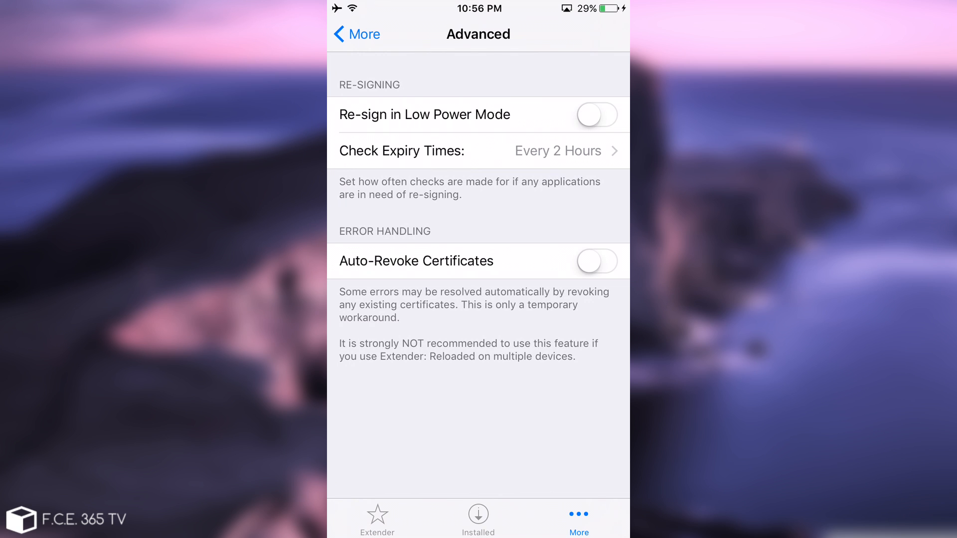
pyautogui.click(596, 261)
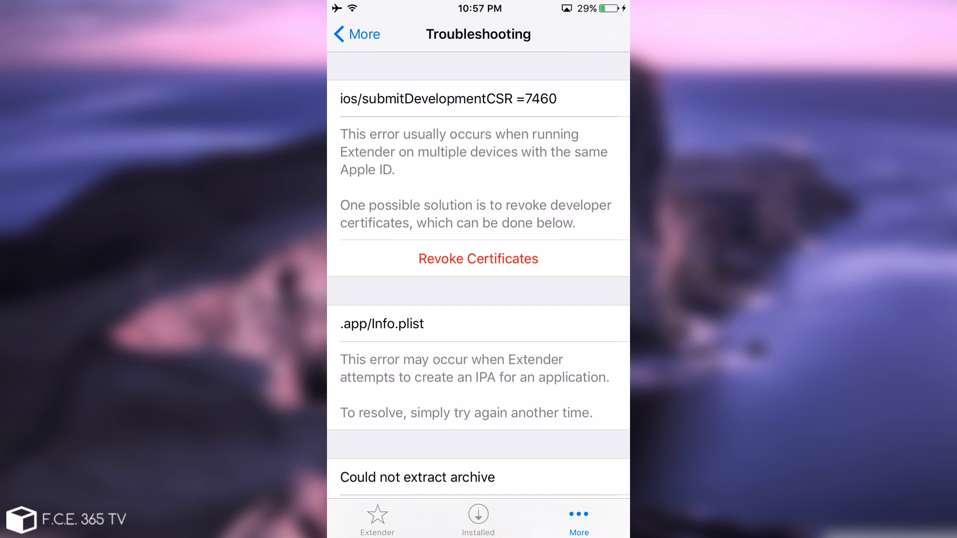
pyautogui.click(478, 258)
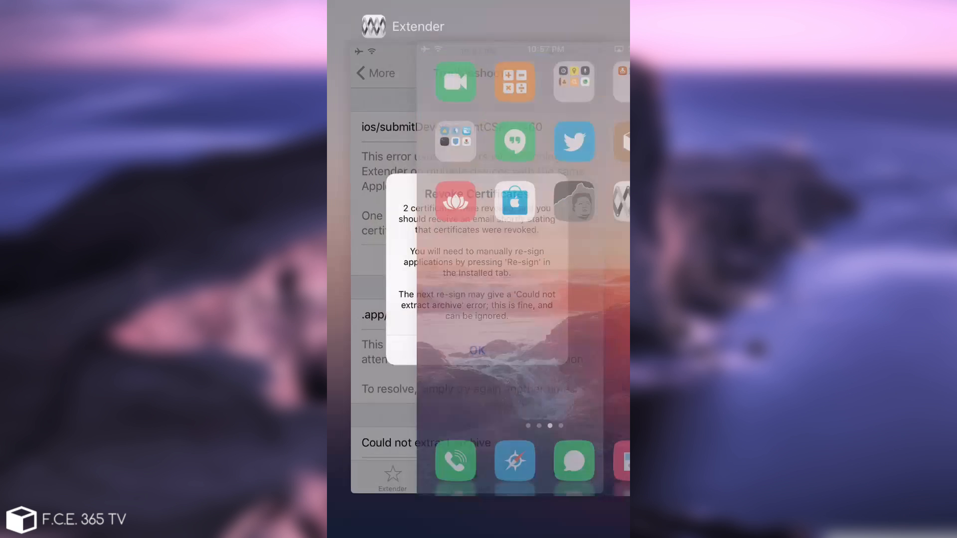